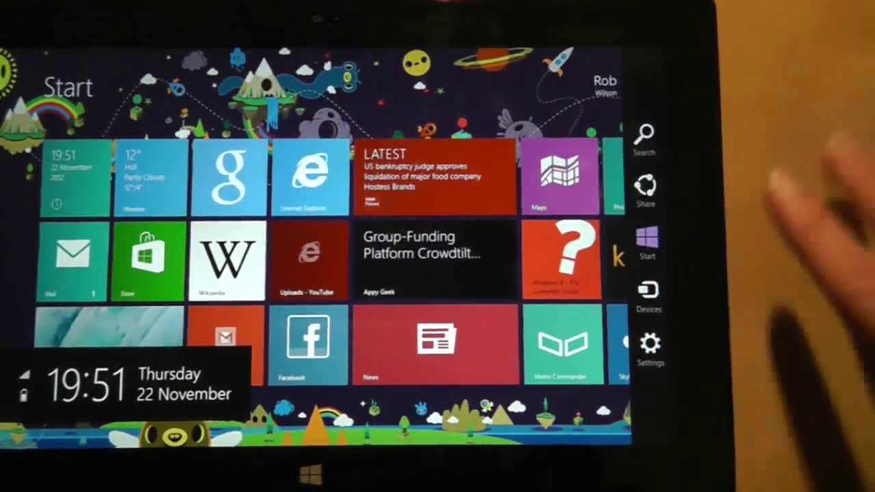
- Reach Change PC settings from the Settings charm
{"action": "left_click", "coordinate": [650, 340]}
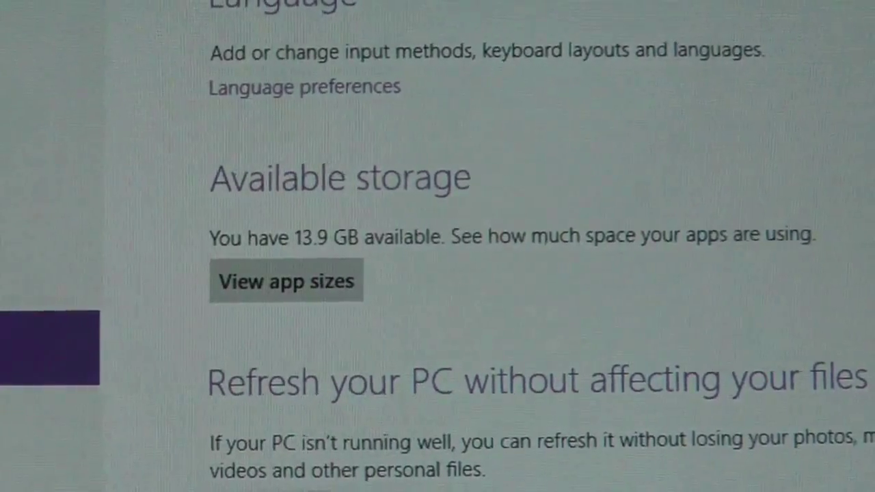
- Start View app sizes from the General page's 13.9 GB Available storage area
{"action": "left_click", "coordinate": [284, 282]}
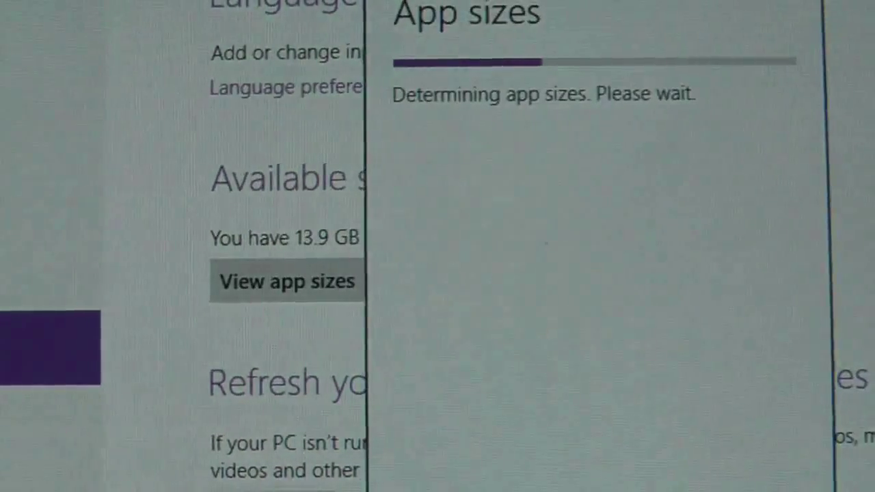